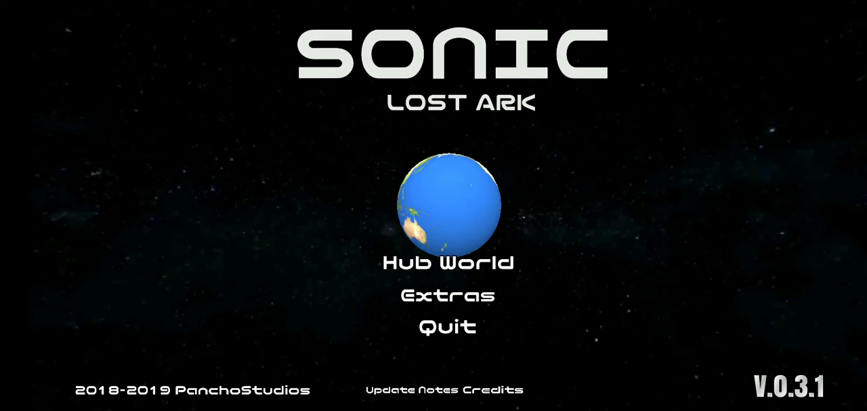
# - Enter the Hub World from the title screen to reach character selection
pyautogui.click(447, 263)
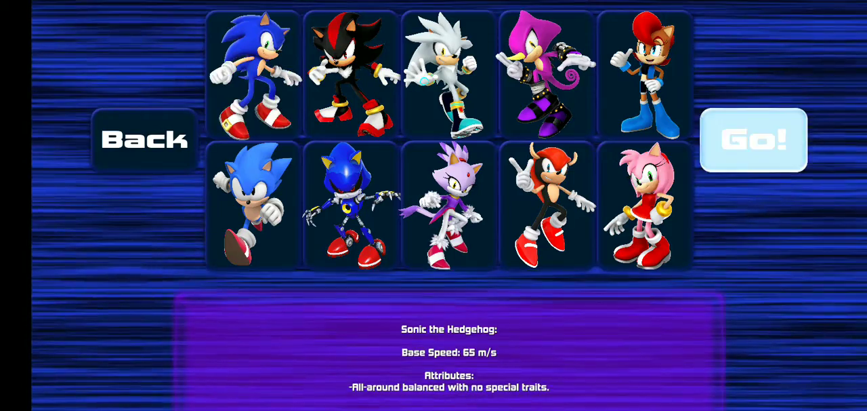
# - Confirm Sonic with Go! and preview Green Hill Zone Act 2 and the Test Stage
pyautogui.click(752, 138)
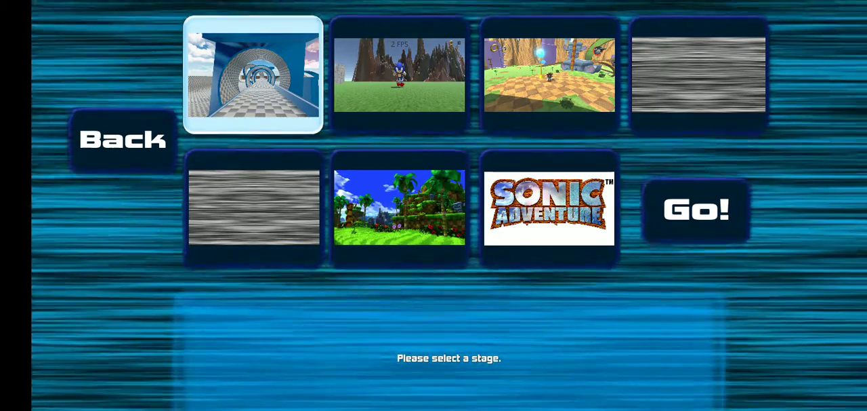
pyautogui.click(398, 206)
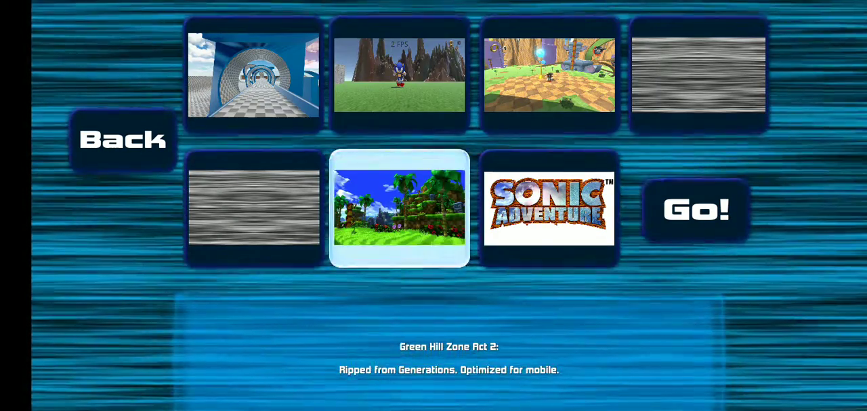
pyautogui.click(400, 73)
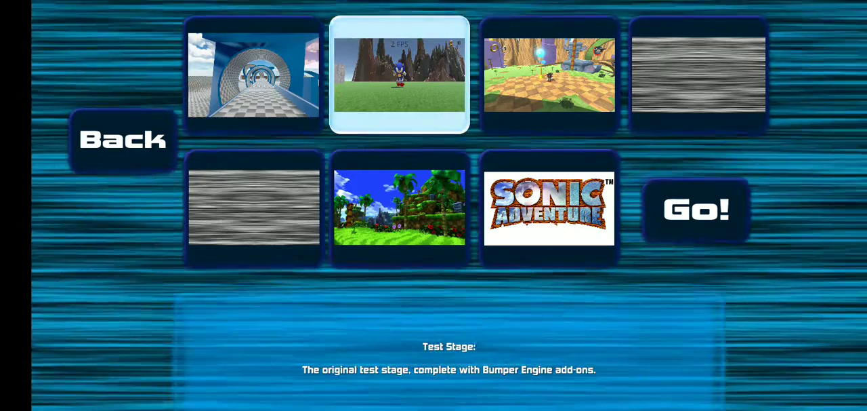
# - Choose Intro Zone and start it with Go!
pyautogui.click(252, 74)
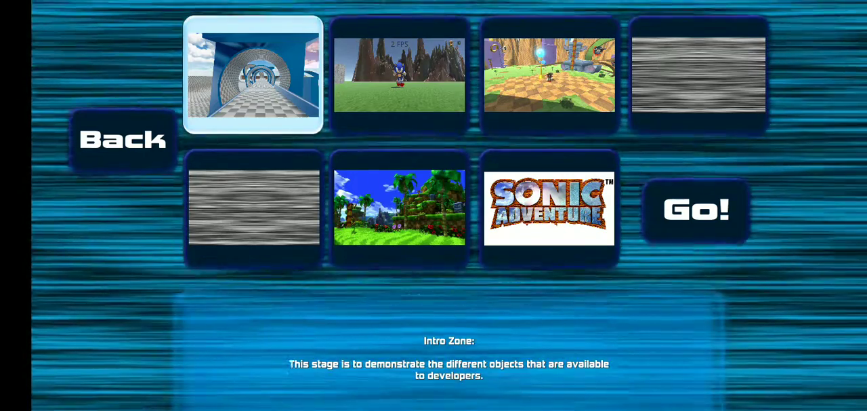
pyautogui.click(697, 208)
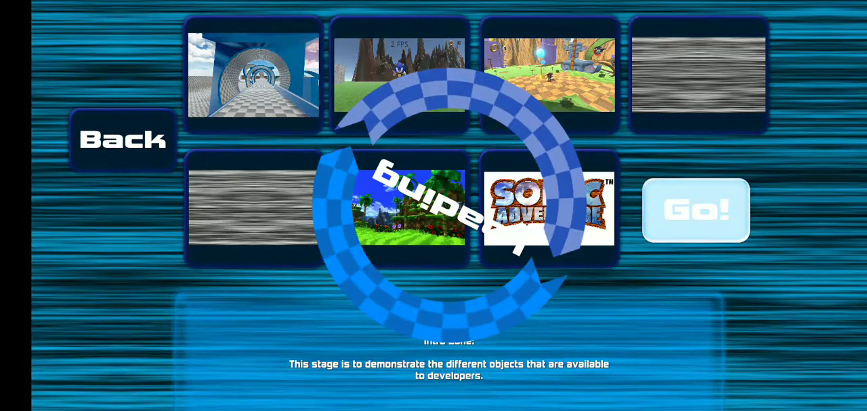
# - Let Intro Zone finish loading with Sonic placed in the stage
pyautogui.click(695, 209)
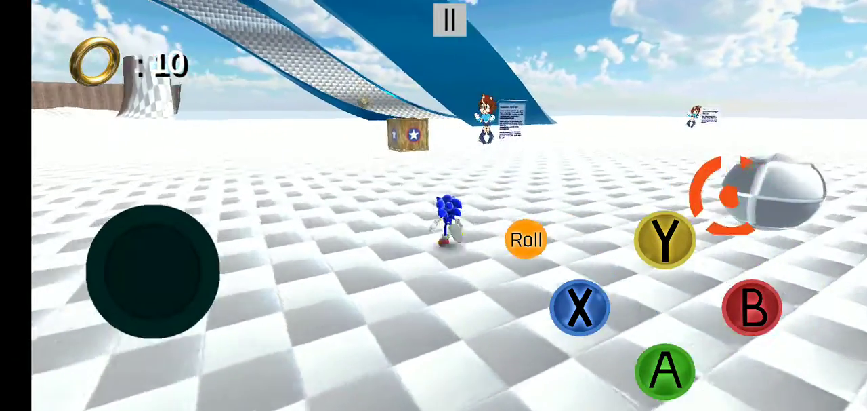
# - Run Sonic forward across the checkered floor with the virtual joystick
pyautogui.click(526, 240)
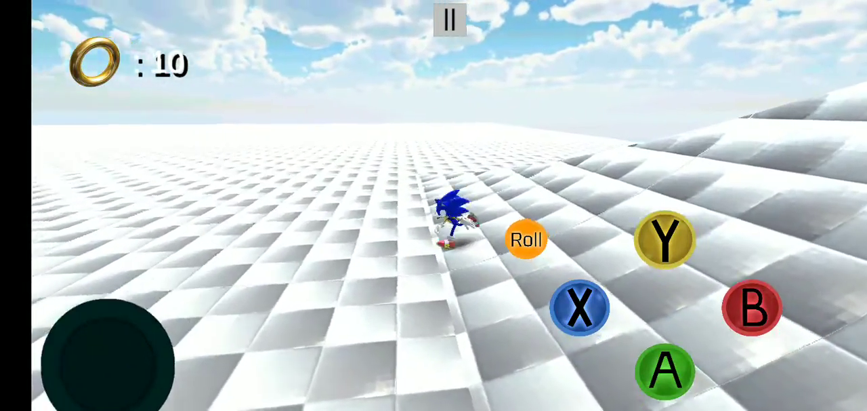
pyautogui.moveTo(106, 355); pyautogui.dragTo(166, 325)
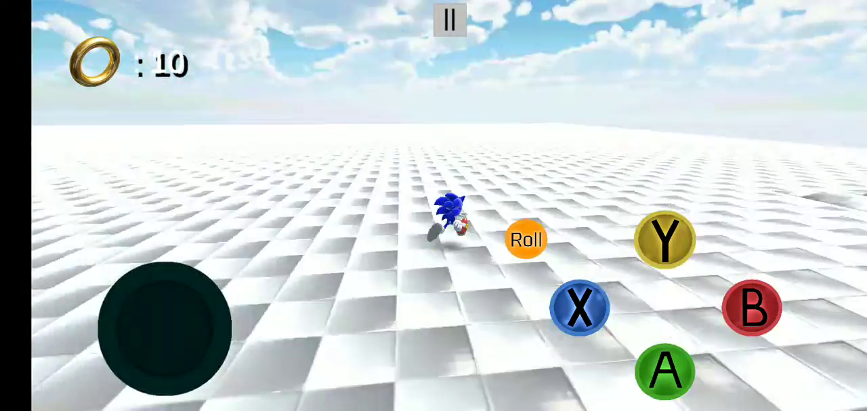